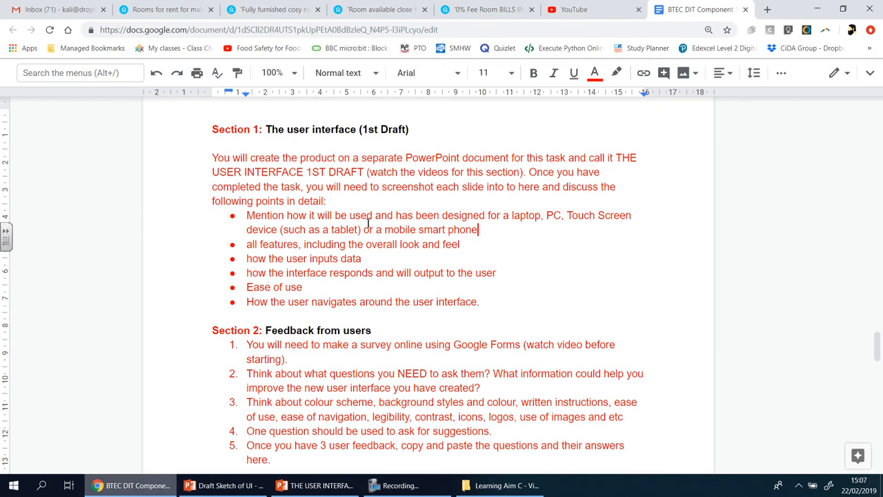
Bring up the USER INTERFACE 1ST DRAFT deck and view the Appointments – Signing In slide
left_click(314, 485)
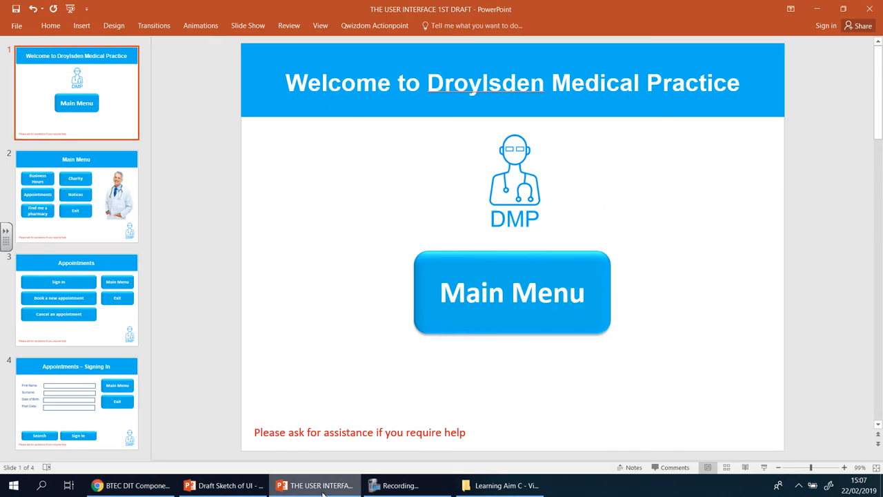
left_click(77, 195)
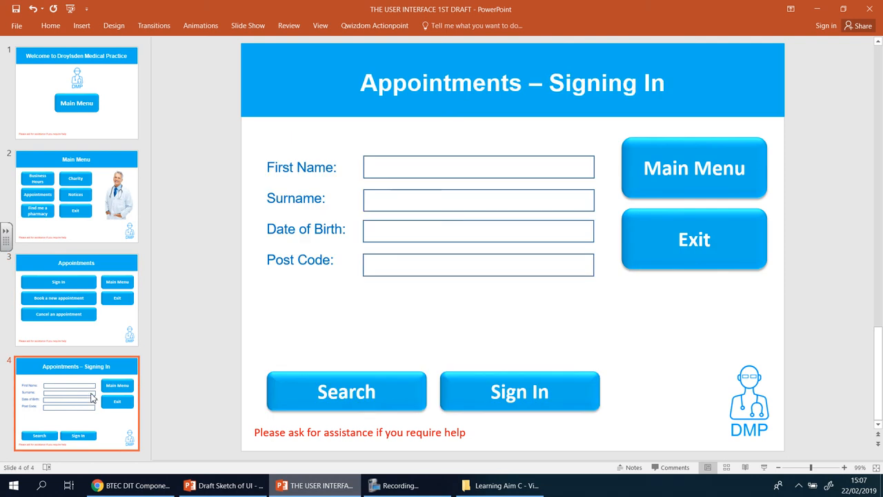
mouse_move(114, 373)
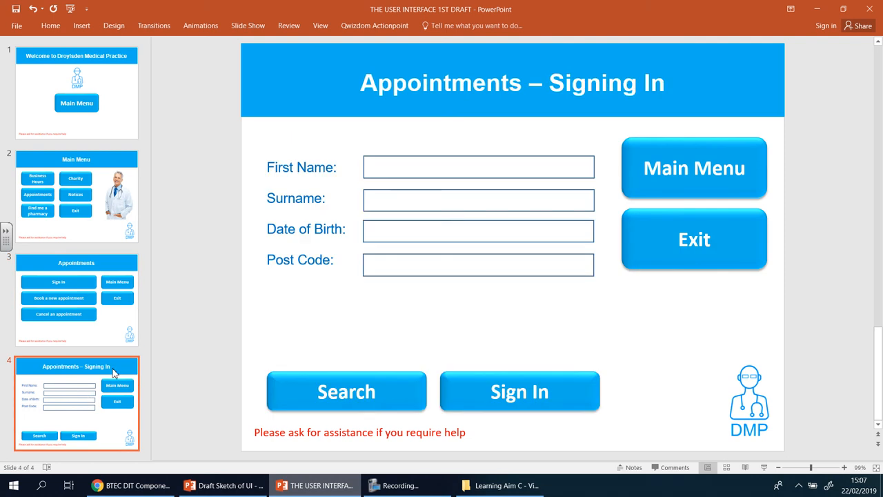
mouse_move(93, 152)
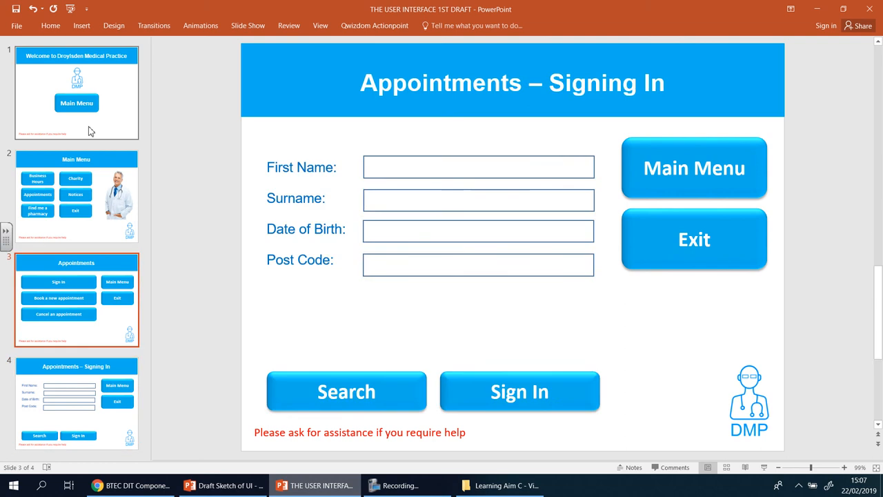
Return to the task sheet and highlight the Ease of use discussion point
left_click(76, 93)
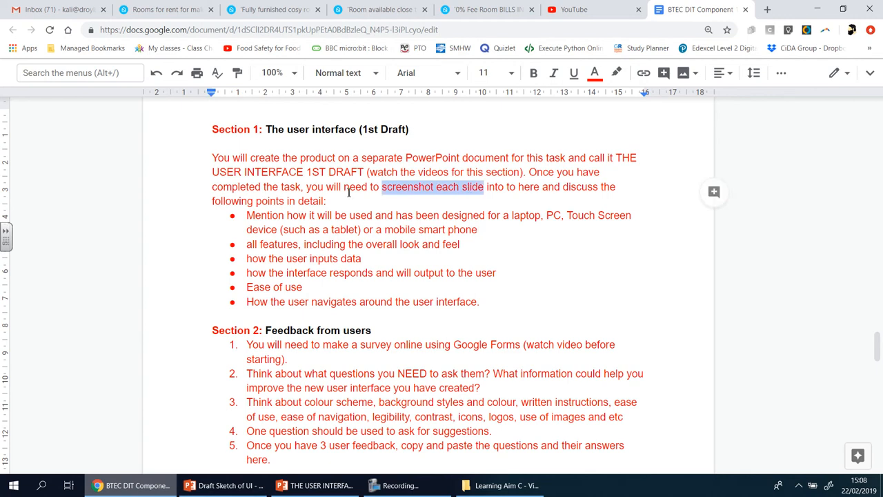
mouse_move(378, 209)
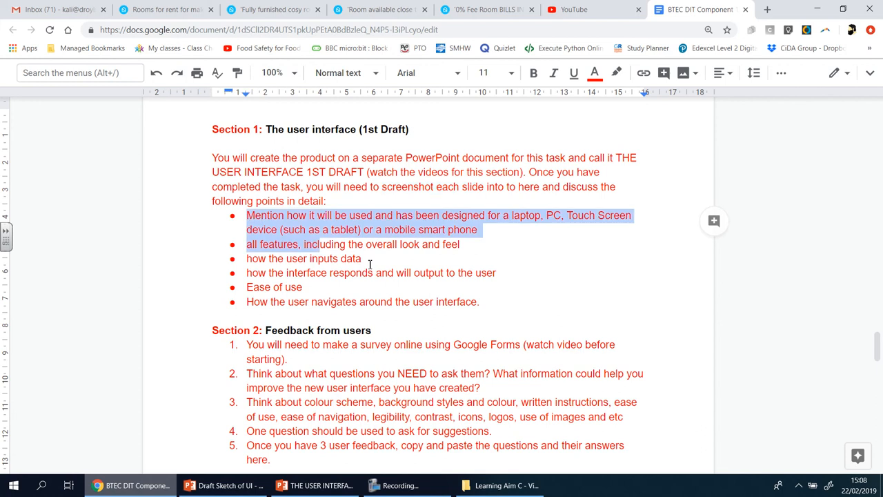
left_click(498, 272)
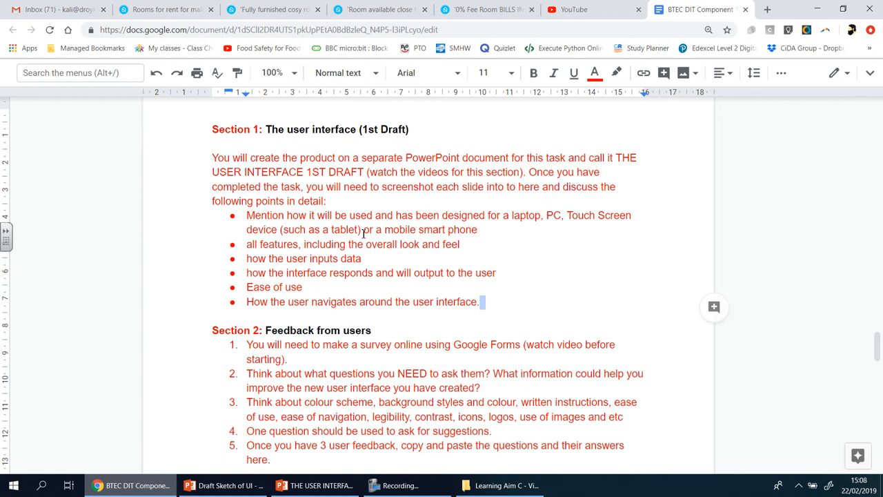
mouse_move(435, 213)
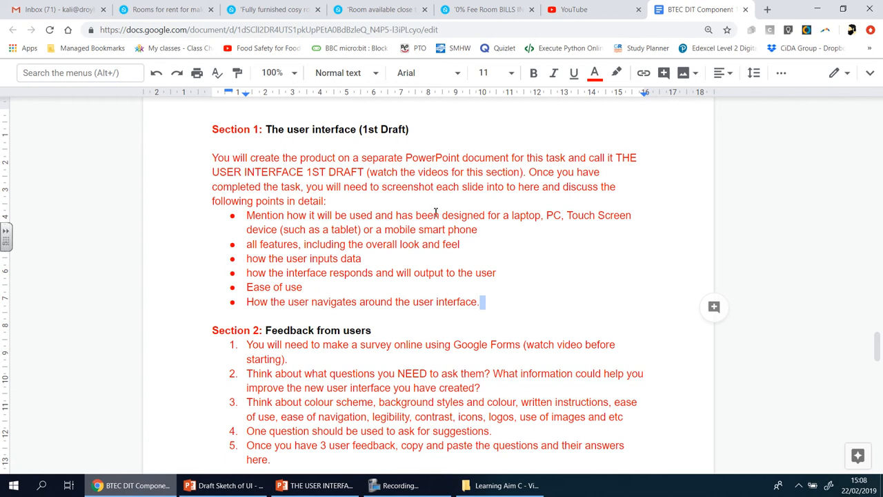
mouse_move(476, 229)
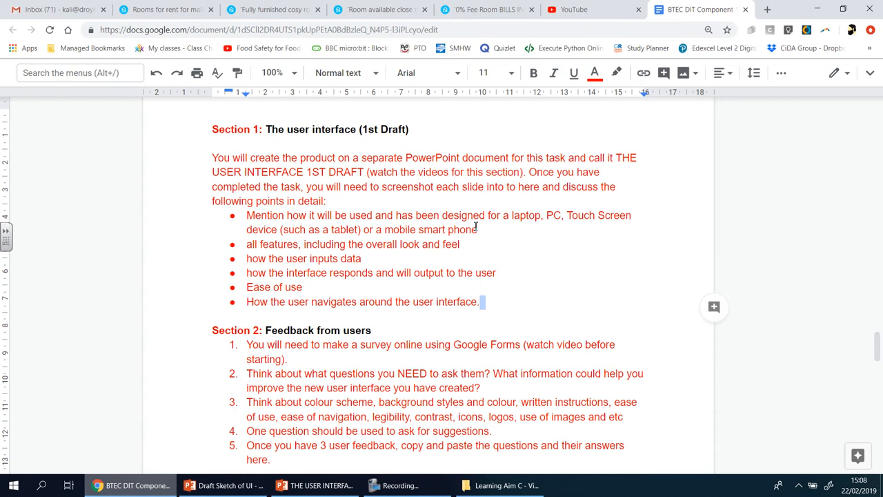
mouse_move(468, 233)
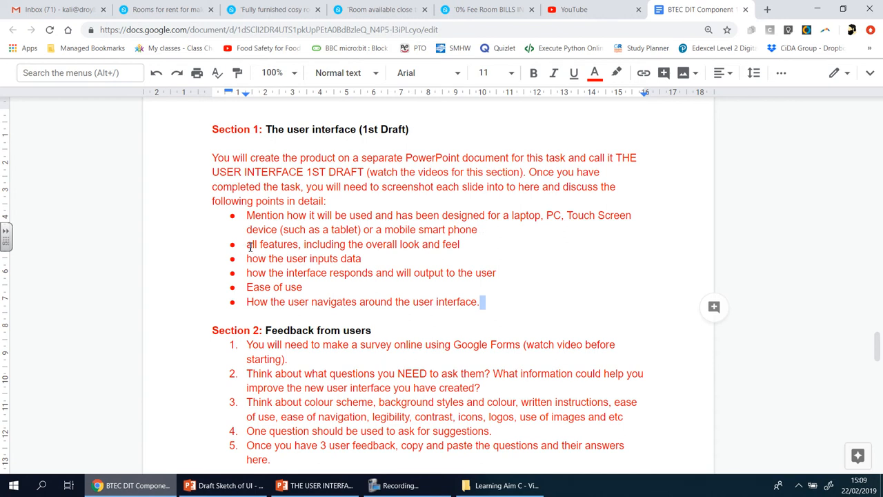
mouse_move(482, 247)
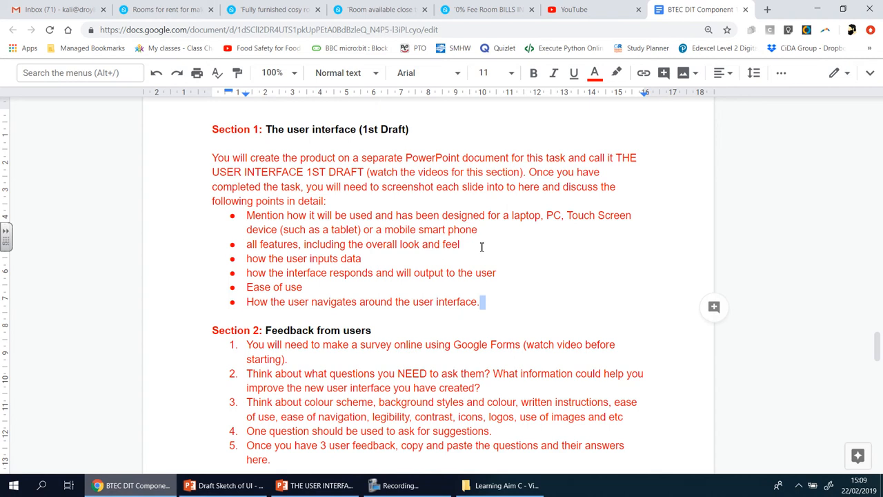
mouse_move(393, 263)
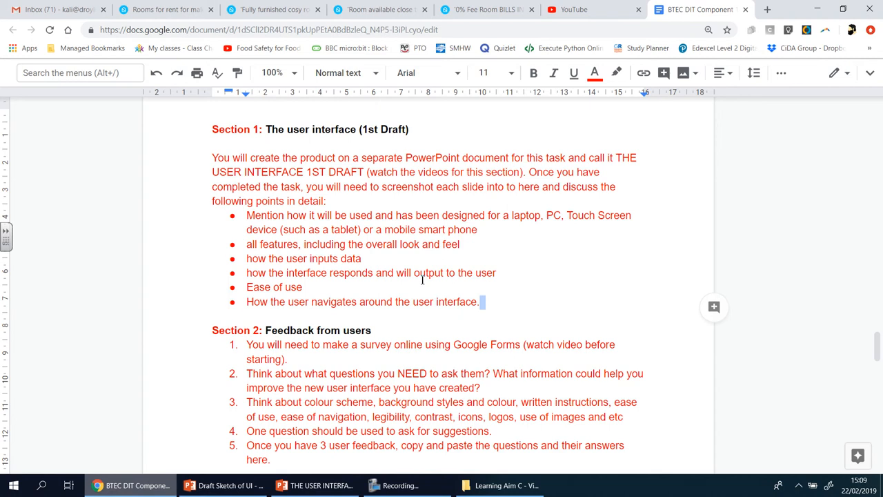
mouse_move(456, 310)
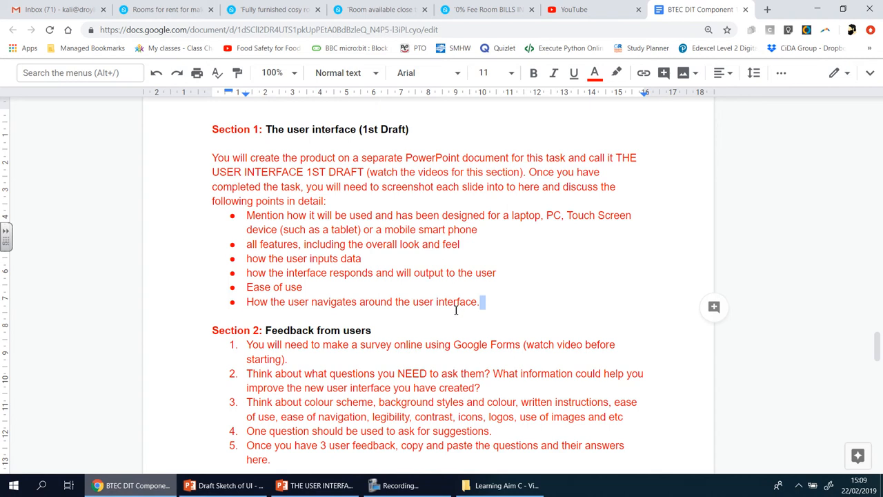
double_click(262, 287)
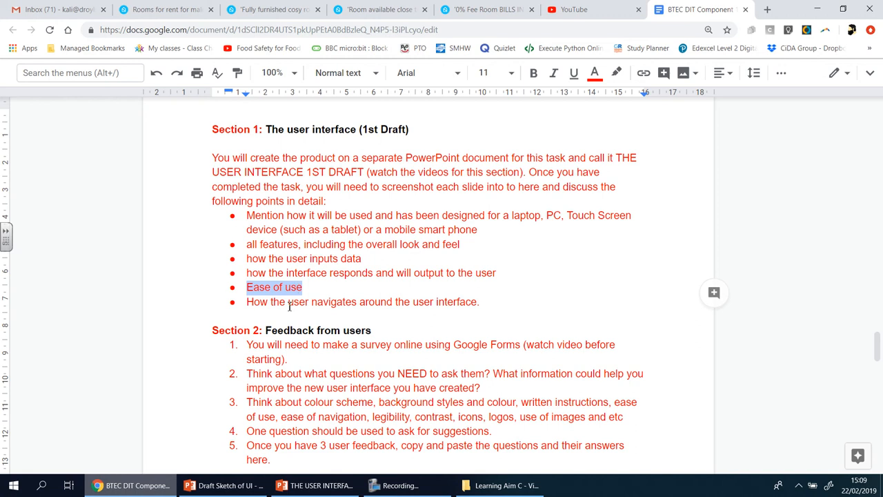
mouse_move(456, 312)
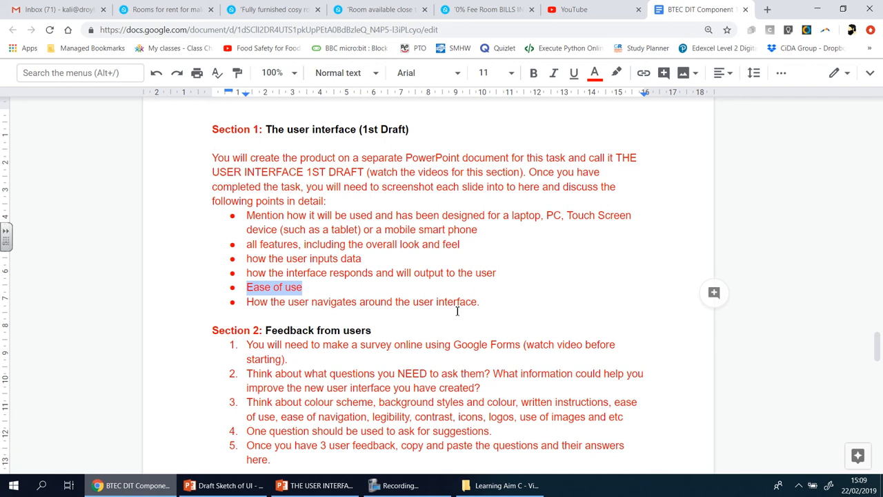
Switch back to the prototype deck at its Droylsden Medical Practice welcome slide
left_click(314, 485)
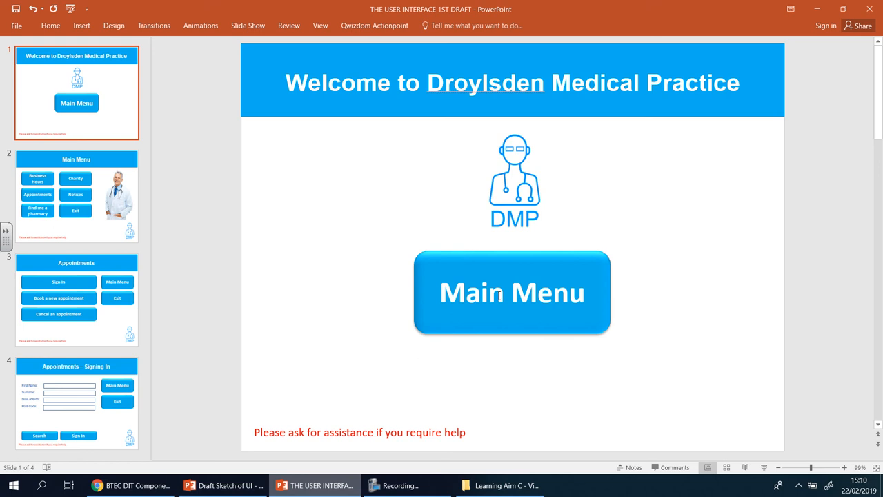
mouse_move(629, 304)
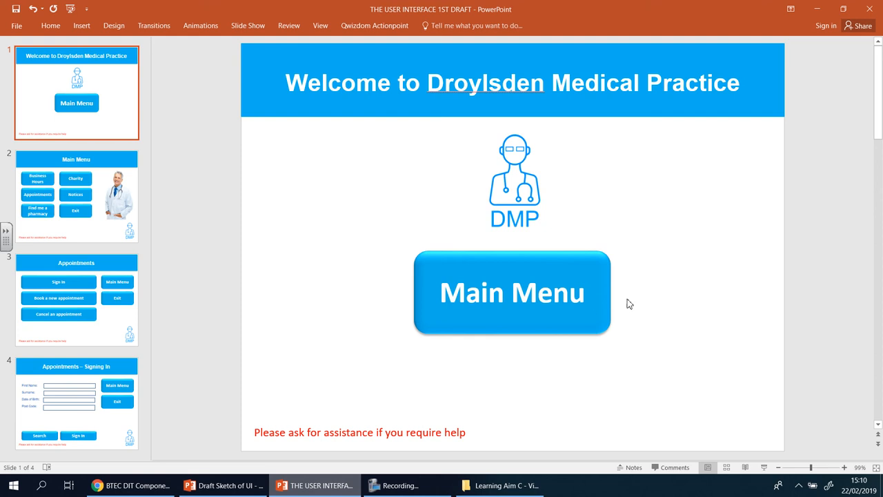
mouse_move(520, 434)
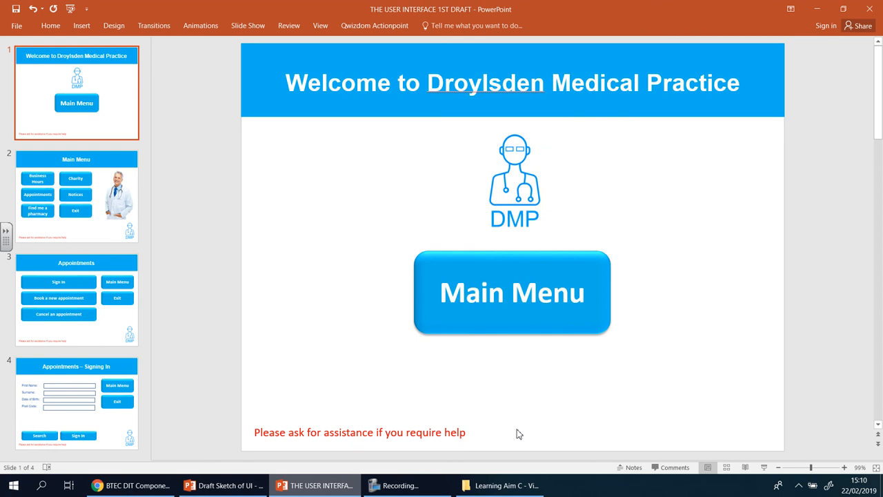
mouse_move(88, 191)
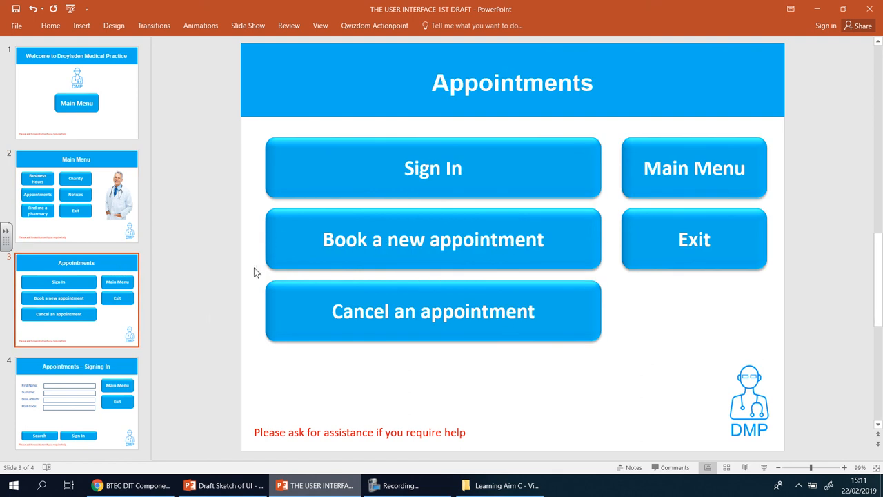
mouse_move(212, 318)
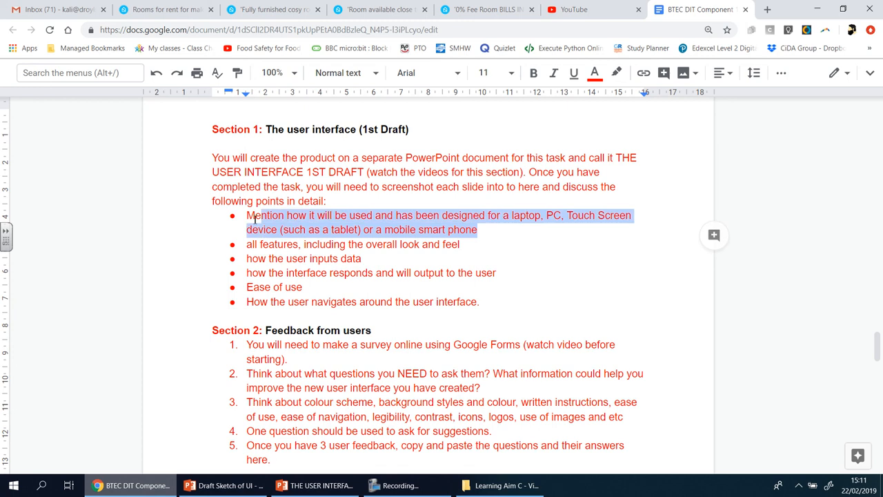
mouse_move(546, 240)
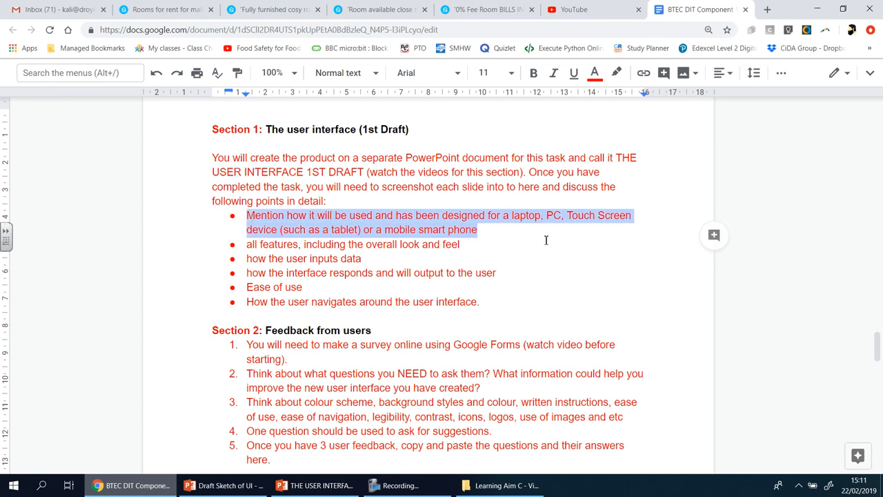
mouse_move(523, 234)
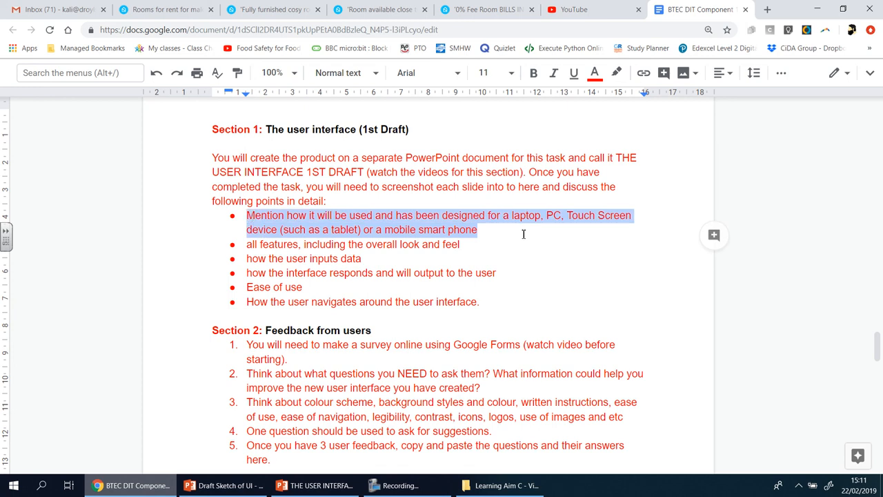
mouse_move(299, 151)
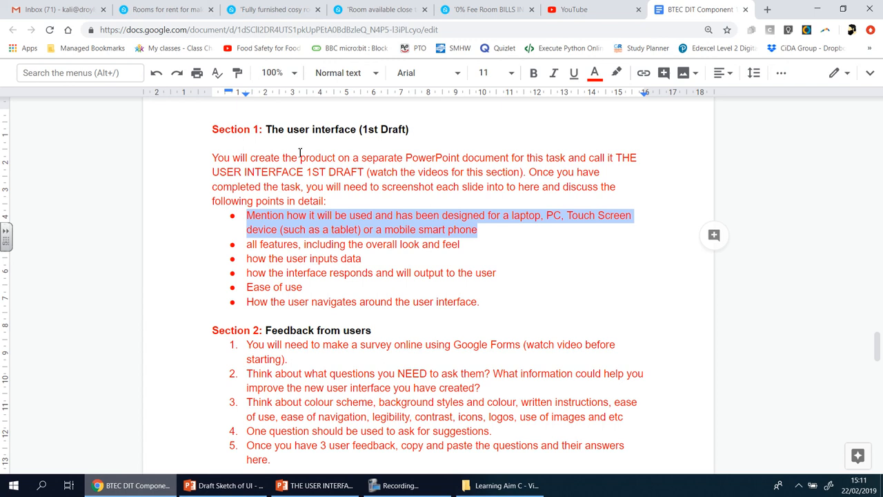